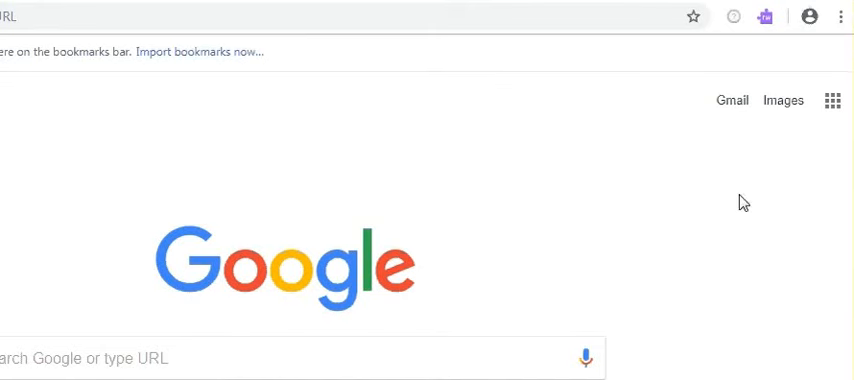
{"action": "mouse_move", "coordinate": [511, 263]}
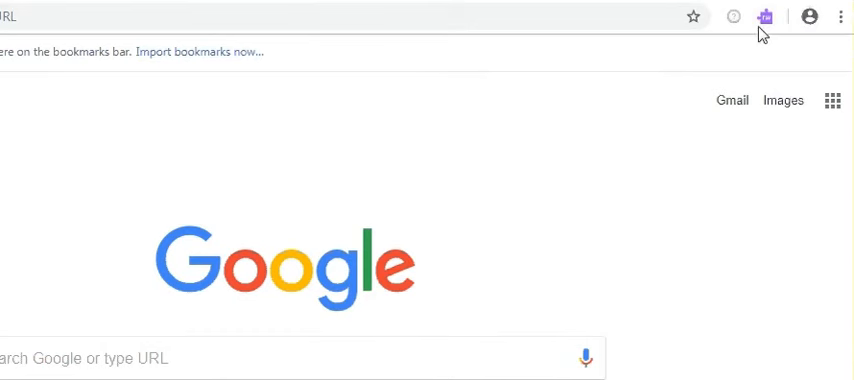
{"action": "mouse_move", "coordinate": [810, 16]}
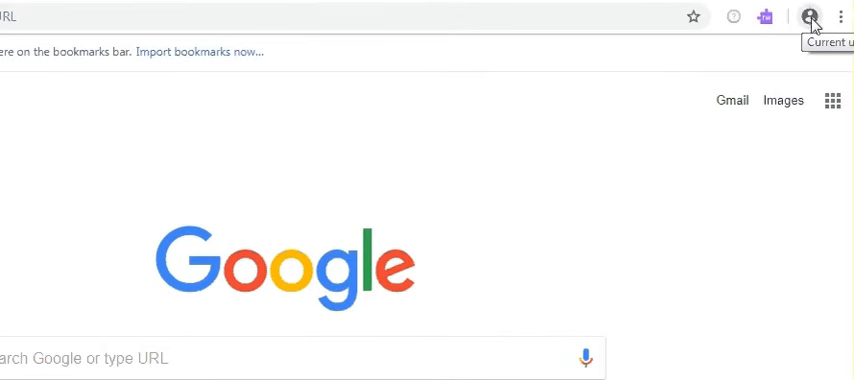
- Start signing in to Chrome from the profile avatar menu with the managed school account
{"action": "left_click", "coordinate": [808, 16]}
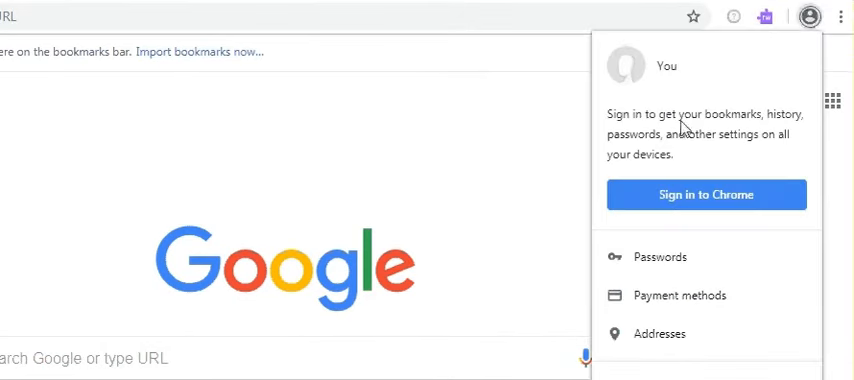
{"action": "left_click", "coordinate": [707, 194]}
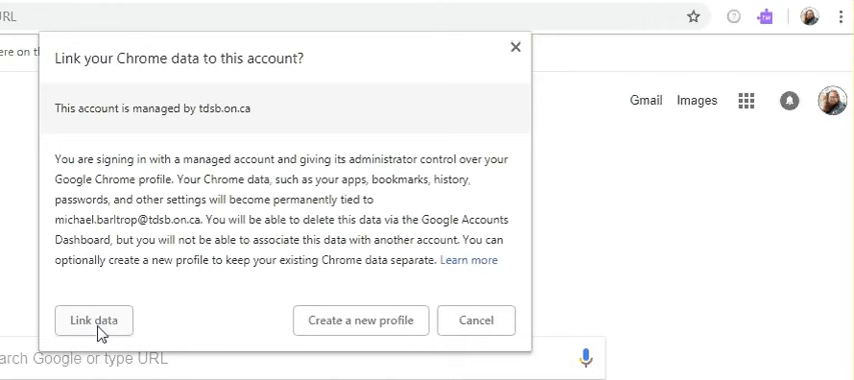
{"action": "mouse_move", "coordinate": [100, 325]}
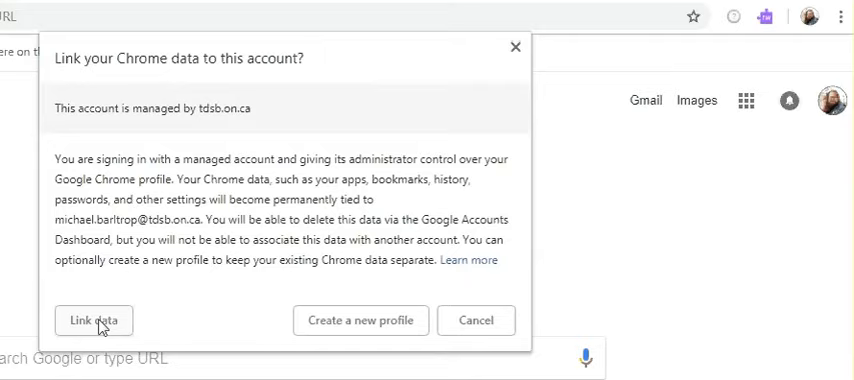
- Confirm linking the existing browser data to the managed school account
{"action": "left_click", "coordinate": [94, 320]}
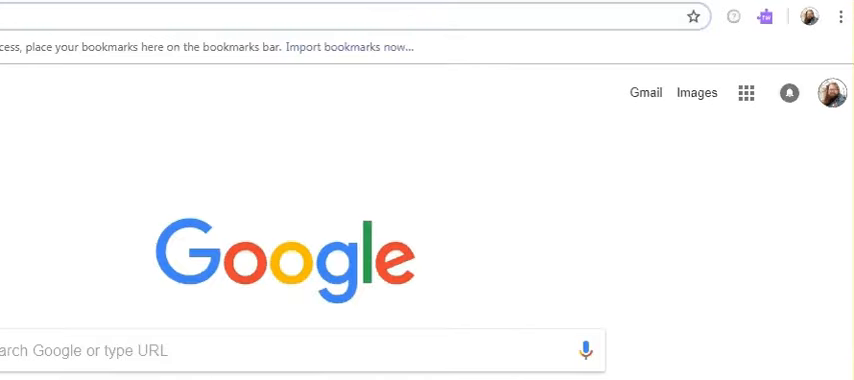
{"action": "mouse_move", "coordinate": [89, 203]}
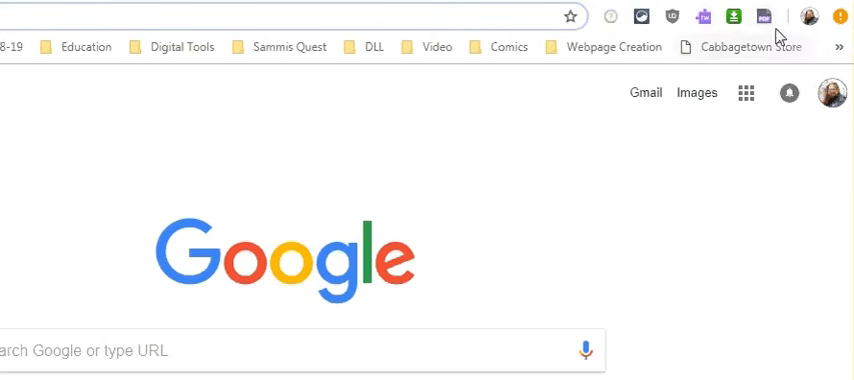
{"action": "mouse_move", "coordinate": [764, 17]}
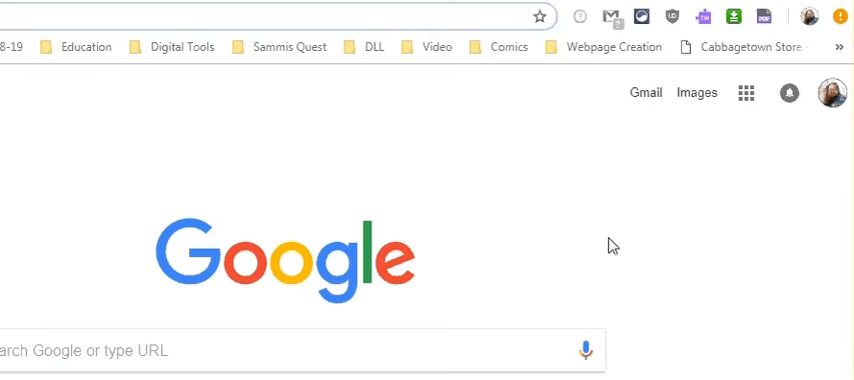
{"action": "mouse_move", "coordinate": [606, 236]}
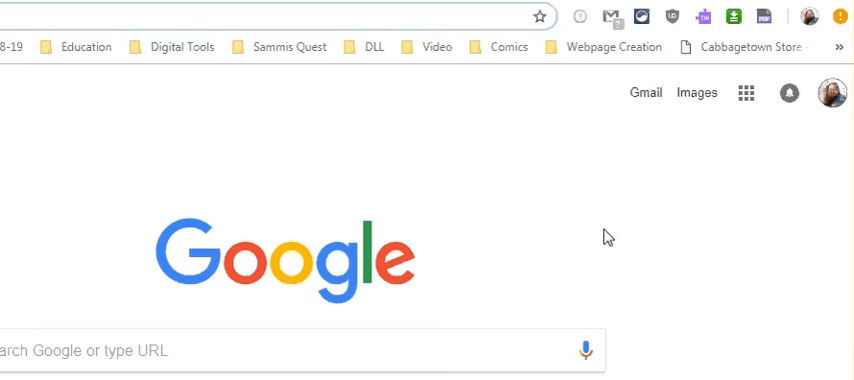